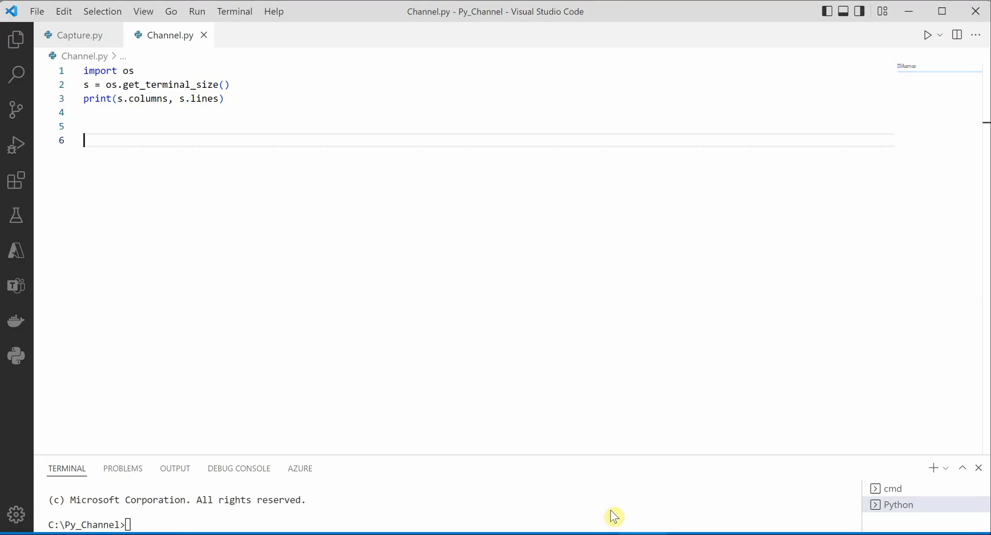
{"action": "mouse_move", "coordinate": [238, 131]}
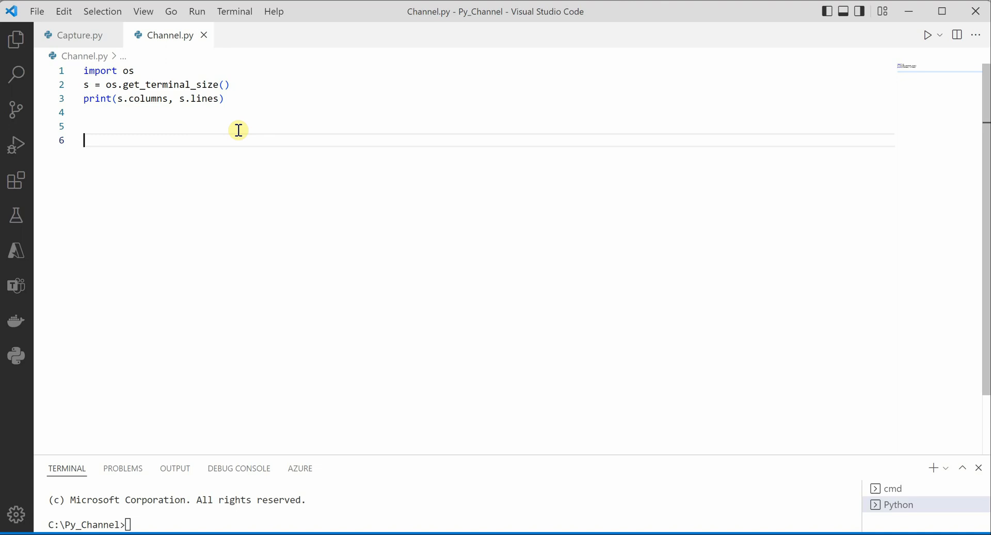
{"action": "mouse_move", "coordinate": [242, 188]}
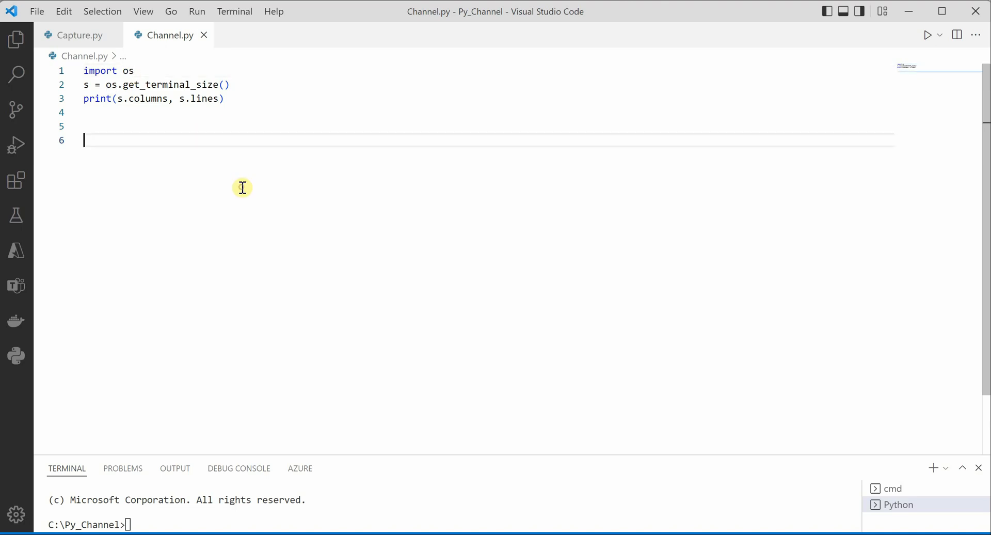
{"action": "mouse_move", "coordinate": [249, 195]}
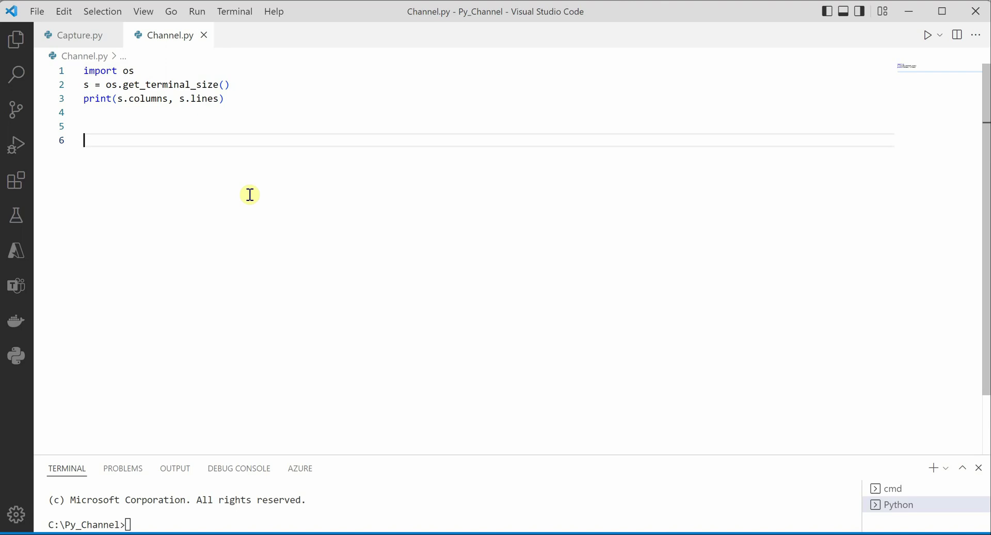
{"action": "mouse_move", "coordinate": [148, 66]}
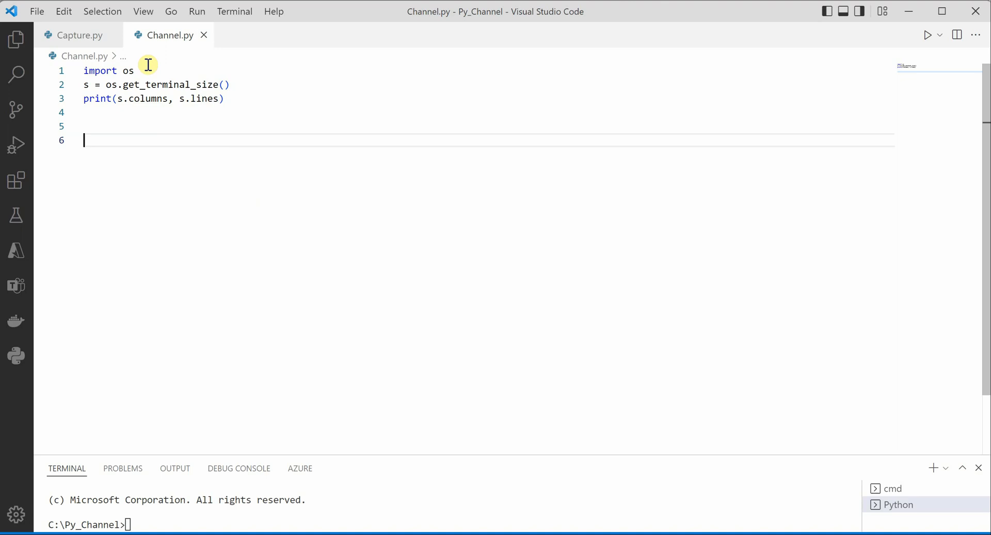
{"action": "mouse_move", "coordinate": [227, 190]}
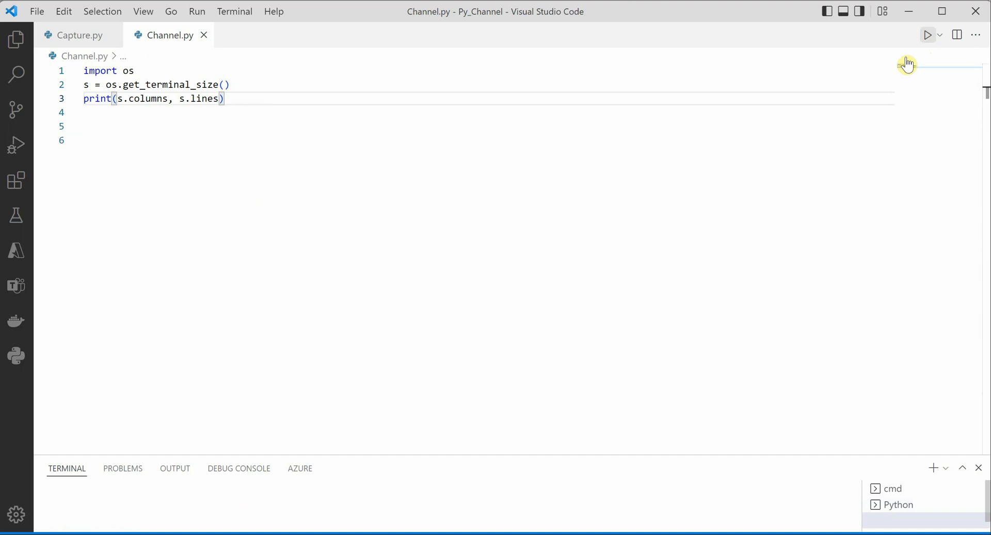
Run Channel.py so the terminal prints its size as 145 3
{"action": "left_click", "coordinate": [928, 35]}
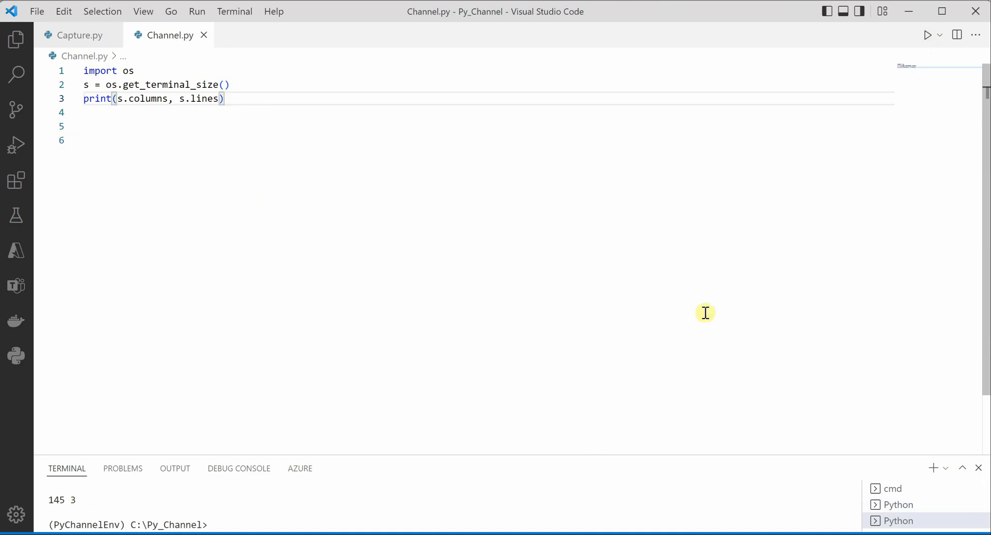
{"action": "mouse_move", "coordinate": [92, 501]}
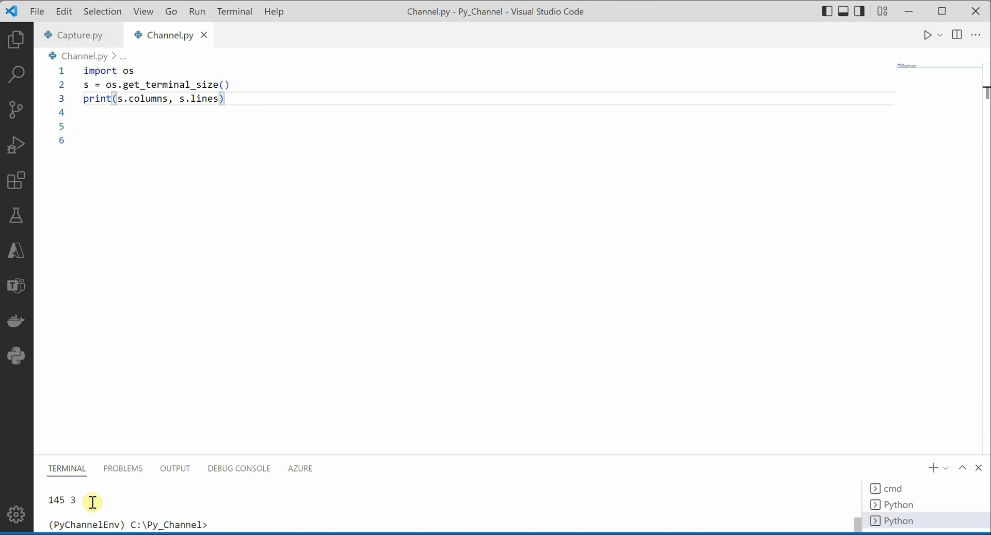
{"action": "mouse_move", "coordinate": [322, 453]}
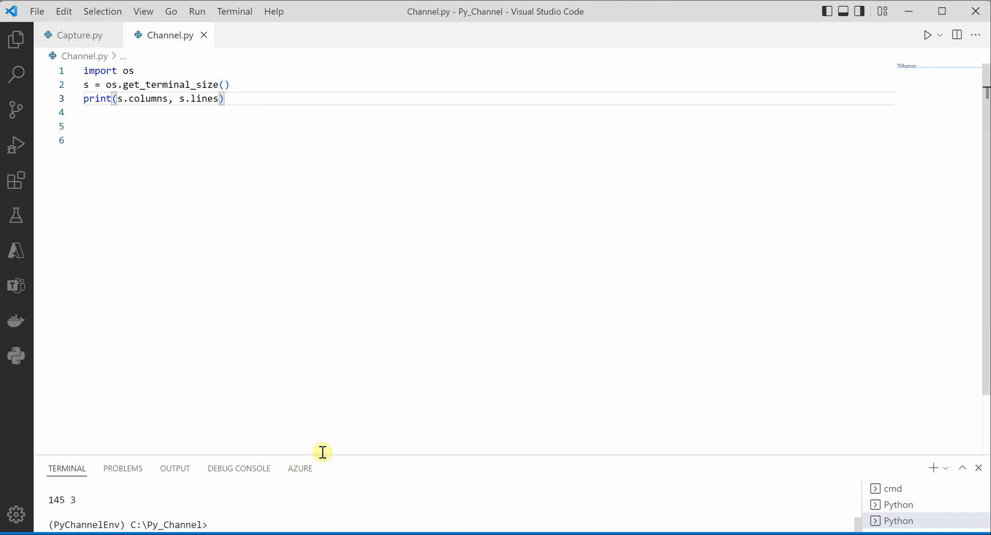
Enlarge the terminal panel and re-run Channel.py to get 145 9
{"action": "left_click_drag", "start_coordinate": [322, 452], "coordinate": [325, 392]}
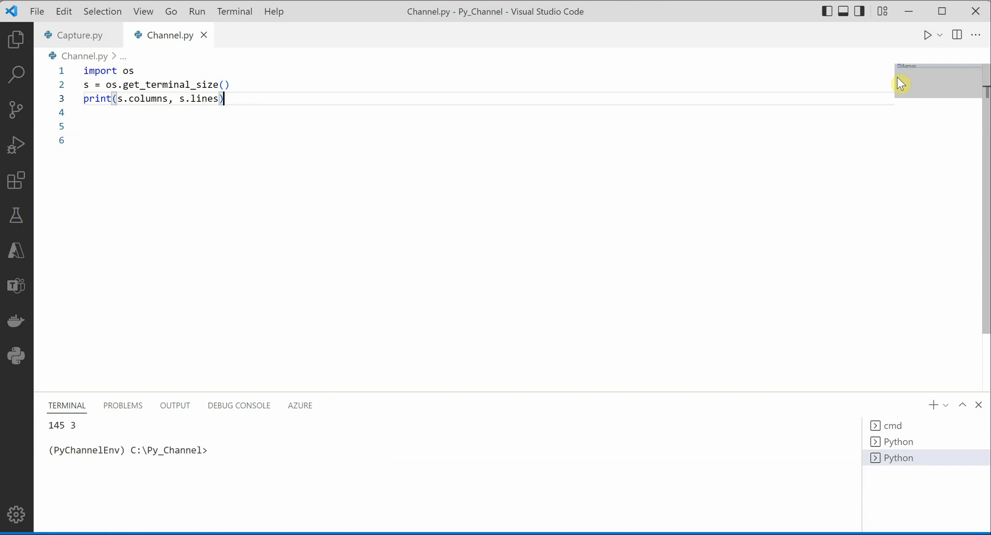
{"action": "left_click", "coordinate": [926, 35]}
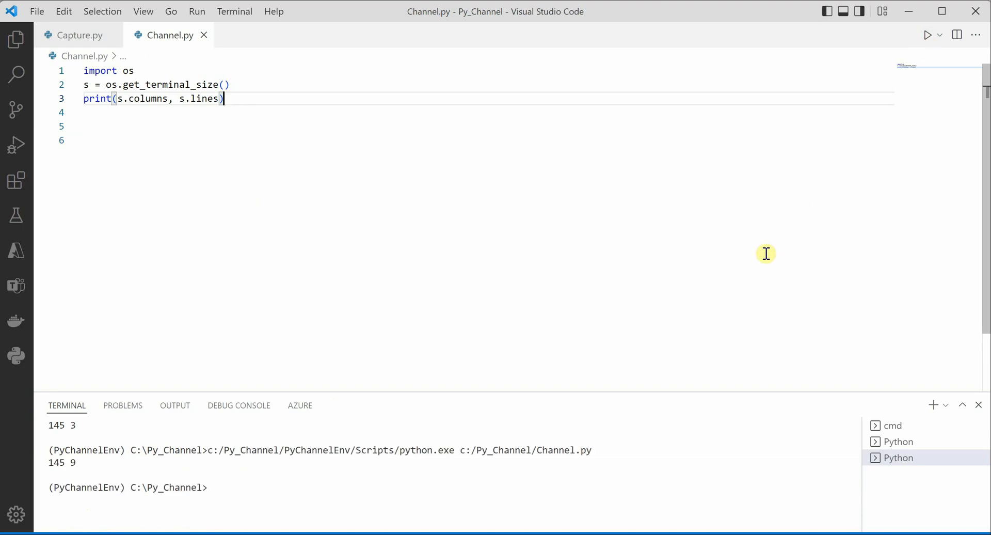
{"action": "mouse_move", "coordinate": [72, 478]}
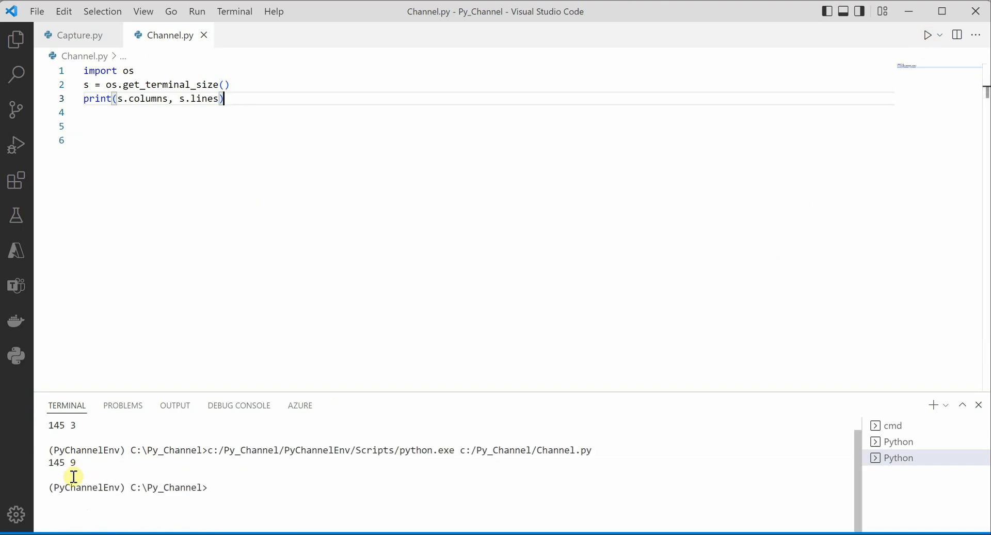
{"action": "mouse_move", "coordinate": [81, 465]}
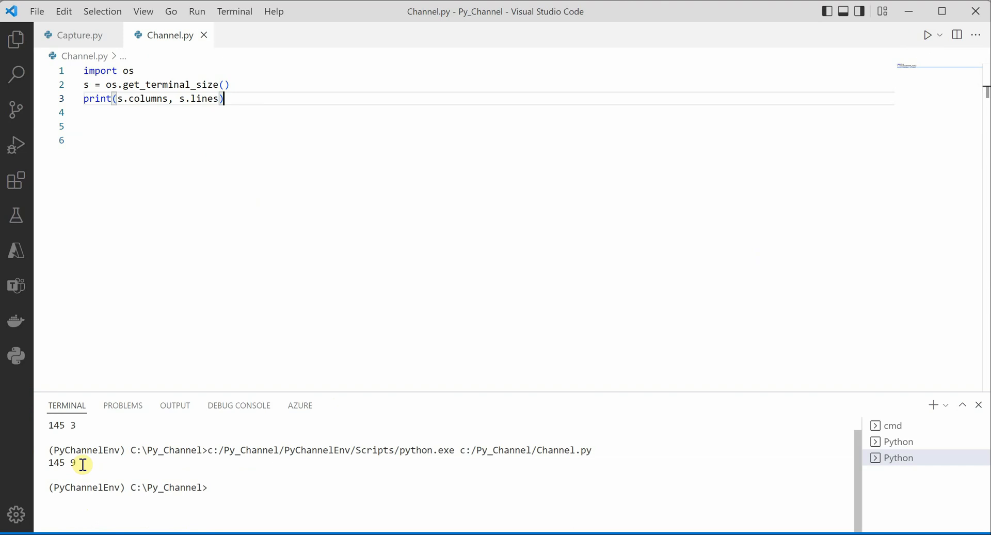